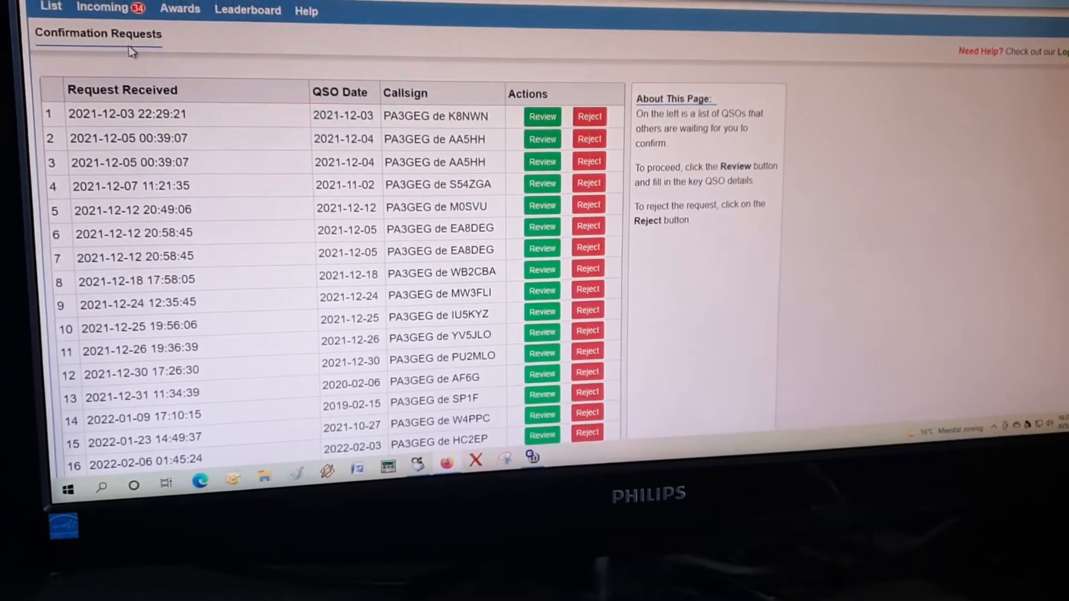
pyautogui.scroll(-3)
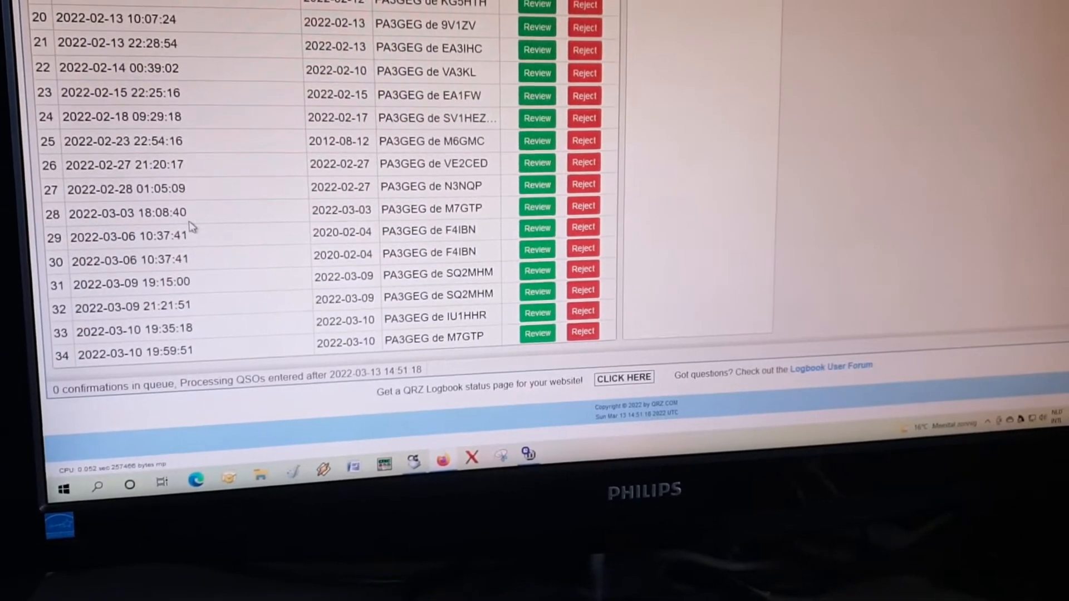
pyautogui.scroll(-3)
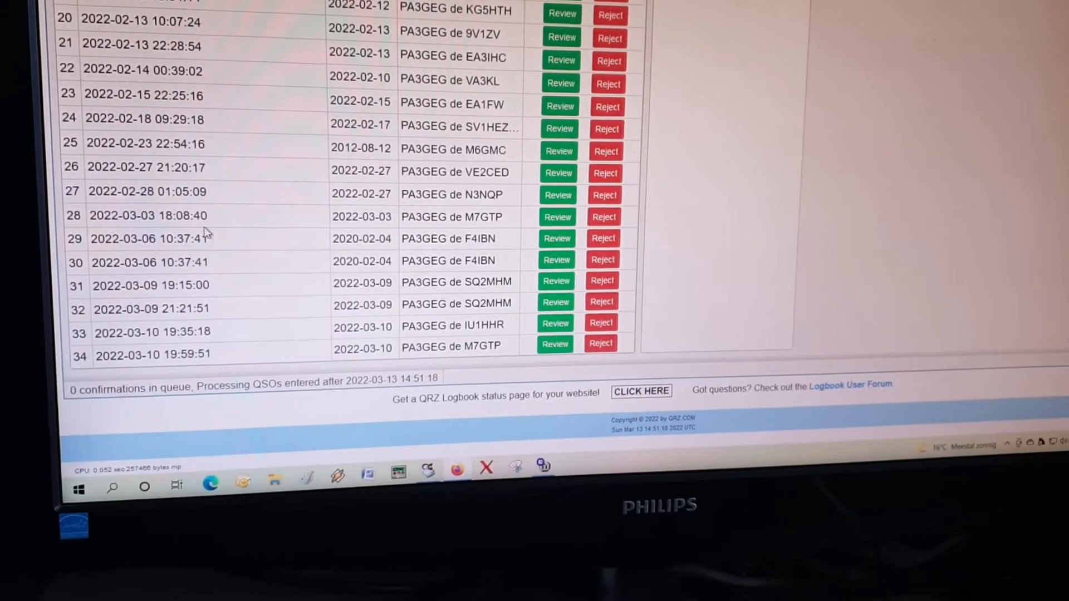
pyautogui.scroll(-3)
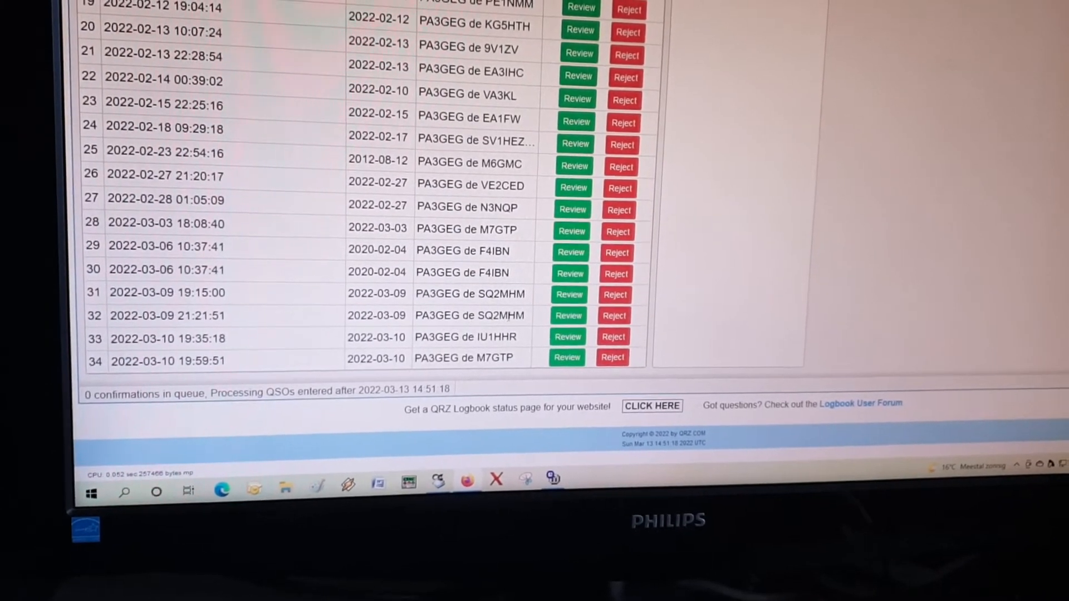
pyautogui.scroll(-3)
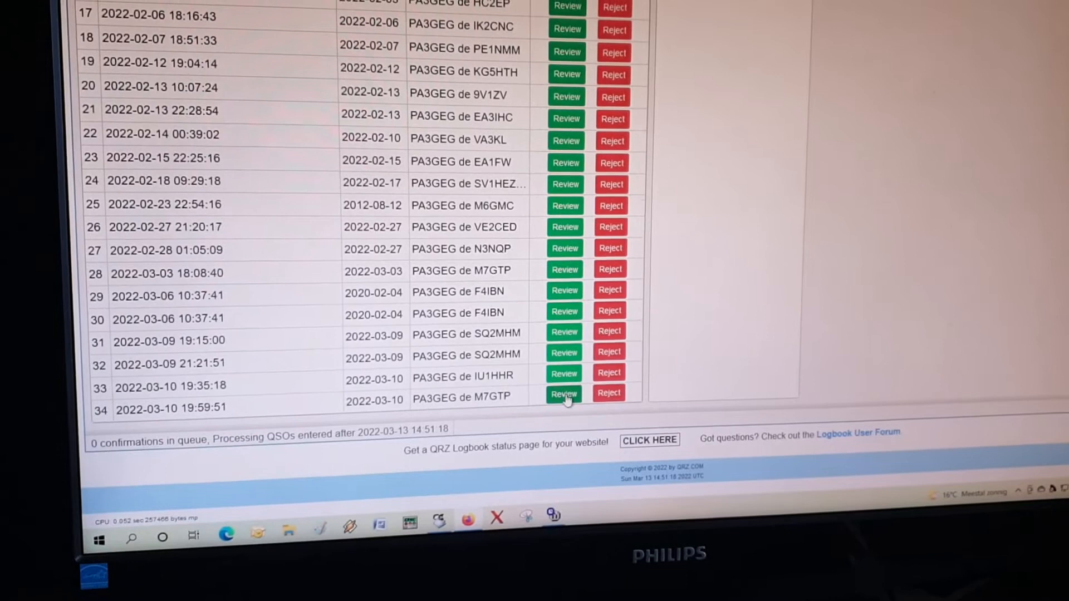
pyautogui.click(563, 393)
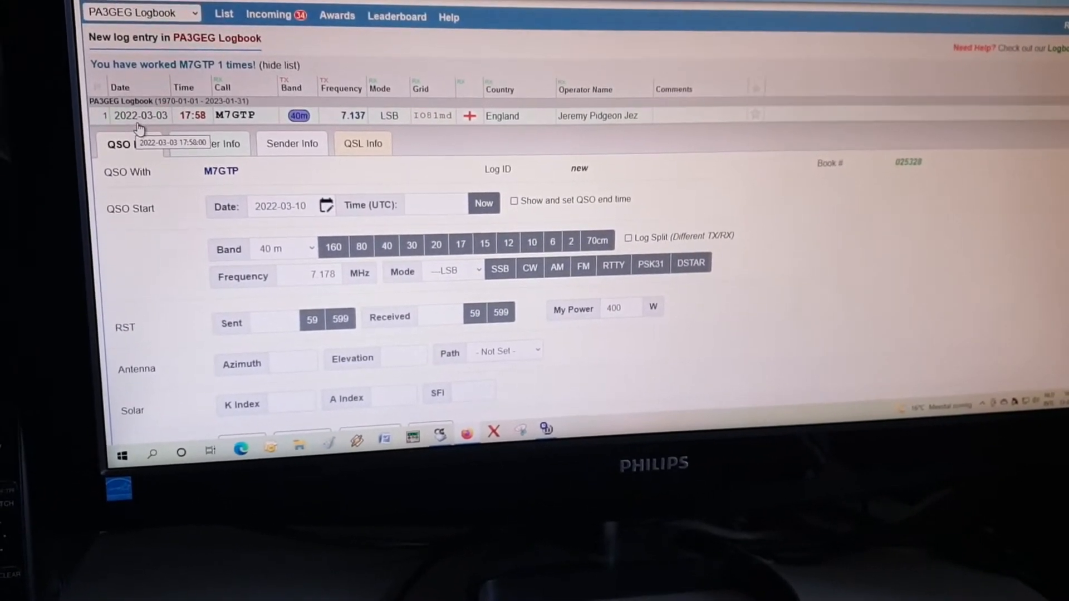
pyautogui.scroll(-3)
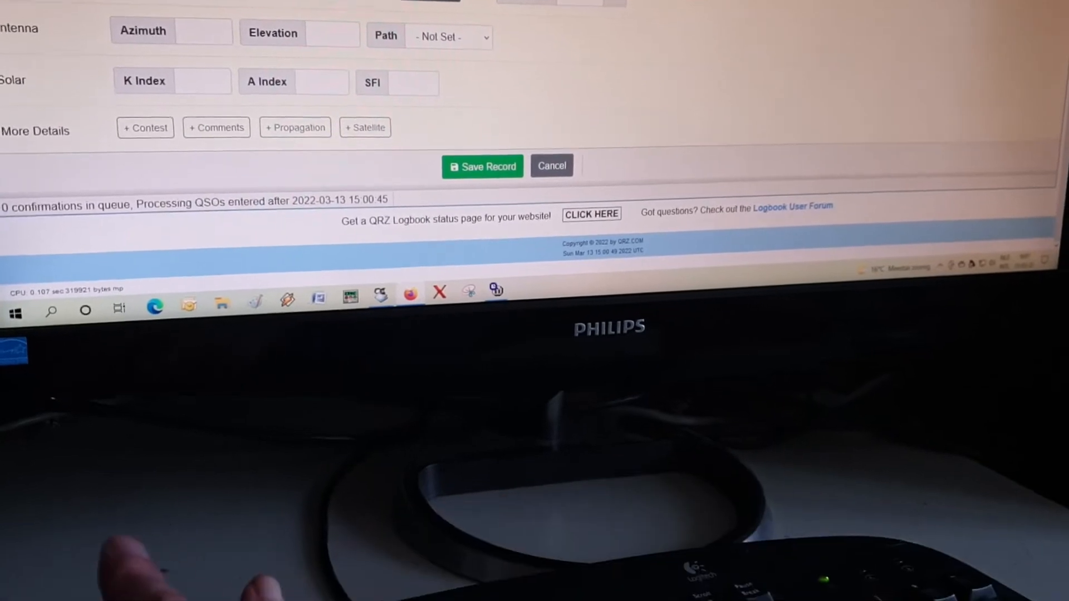
pyautogui.scroll(-3)
pyautogui.write('7.185')
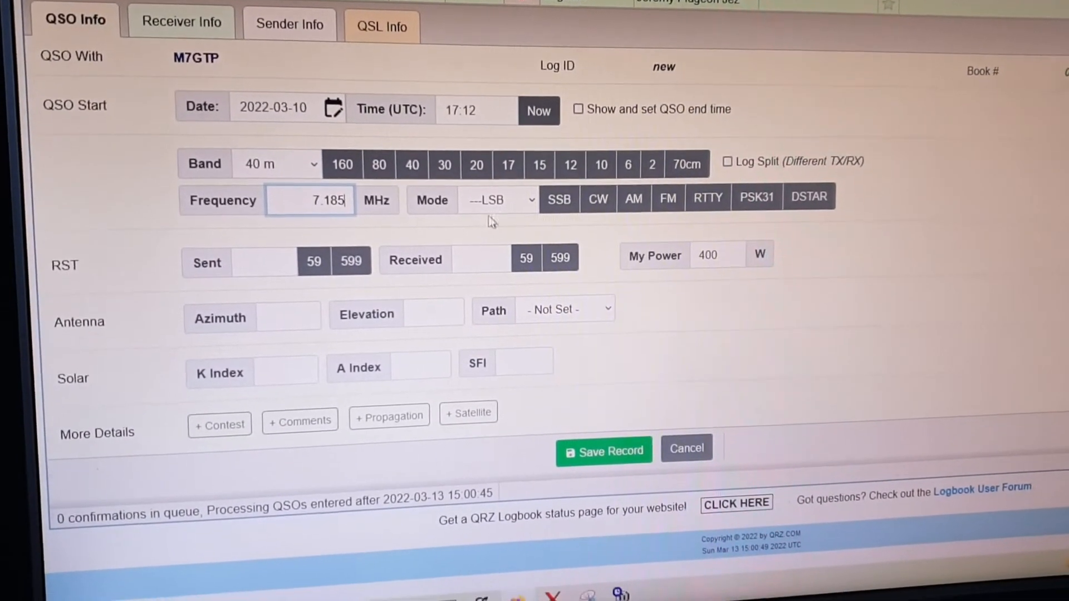
pyautogui.click(312, 260)
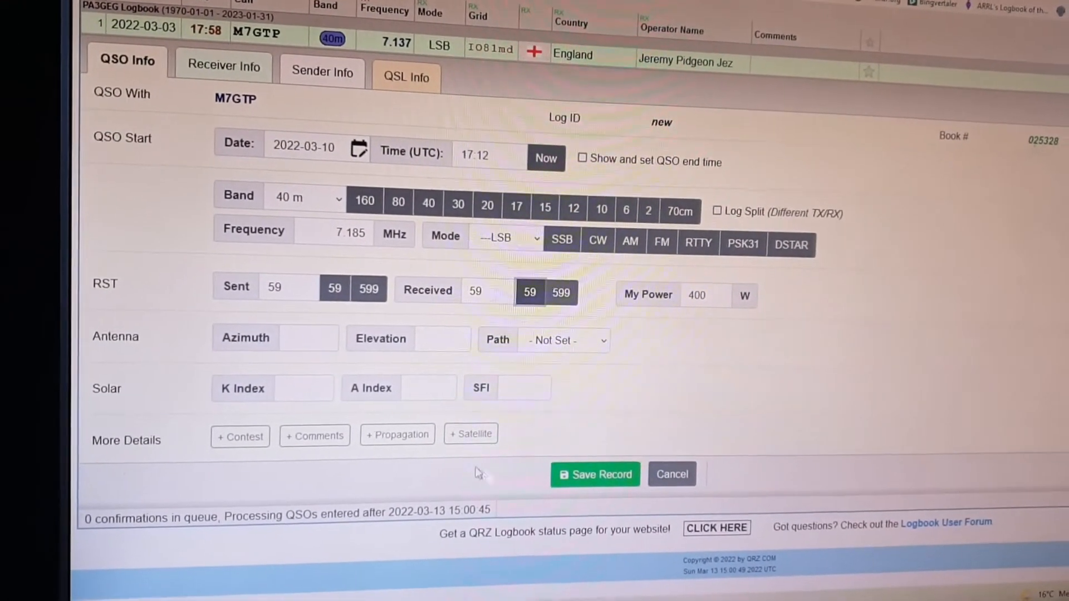
pyautogui.click(223, 67)
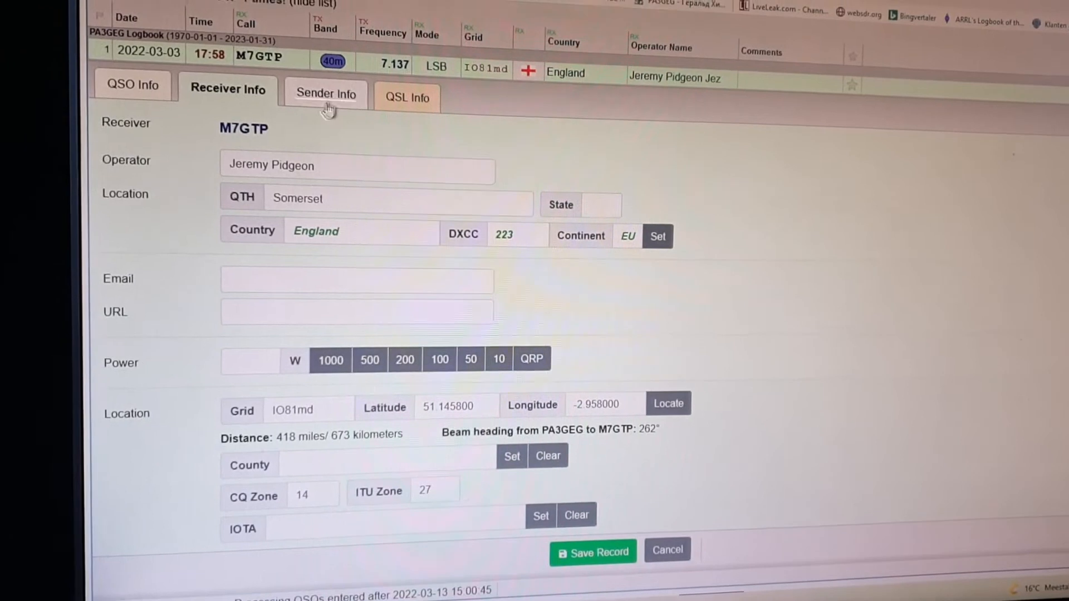
# - Review the Sender Info and QSL Info tabs, then save the M7GTP record from QSO Info
pyautogui.click(326, 94)
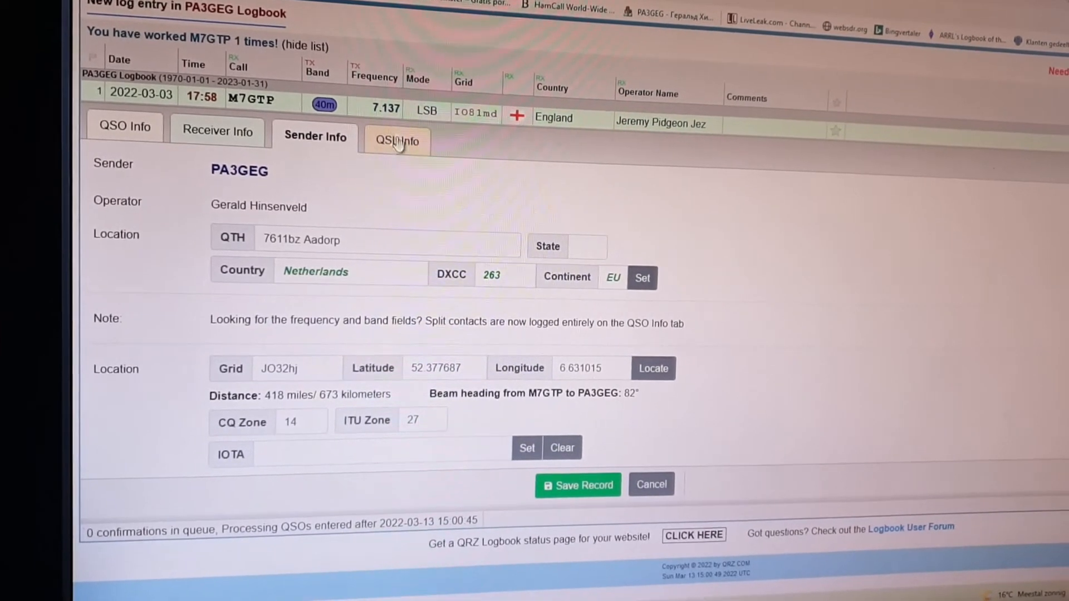
pyautogui.click(397, 140)
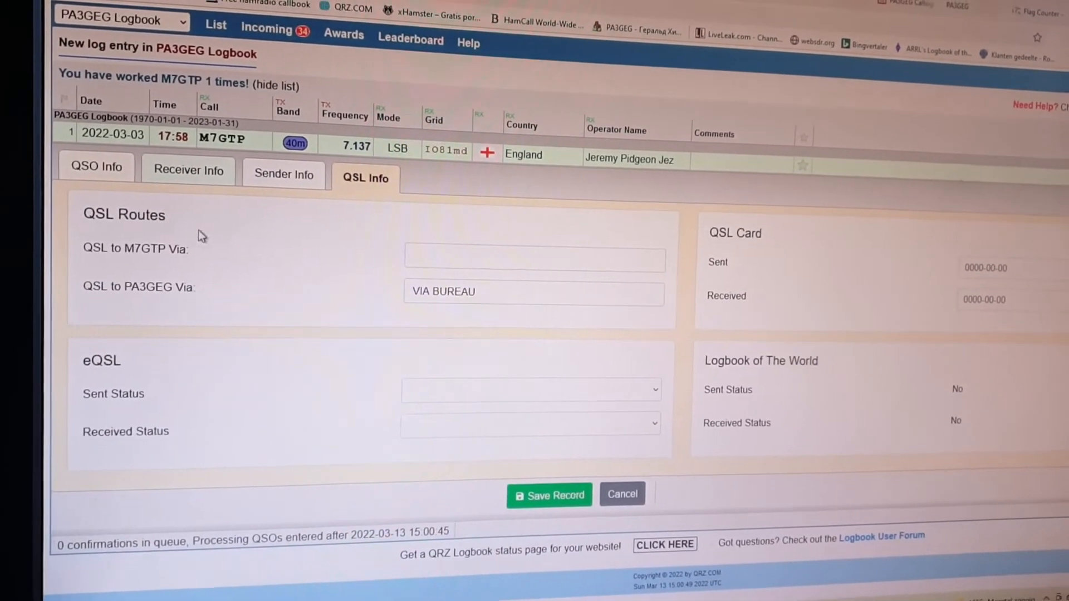
pyautogui.click(97, 167)
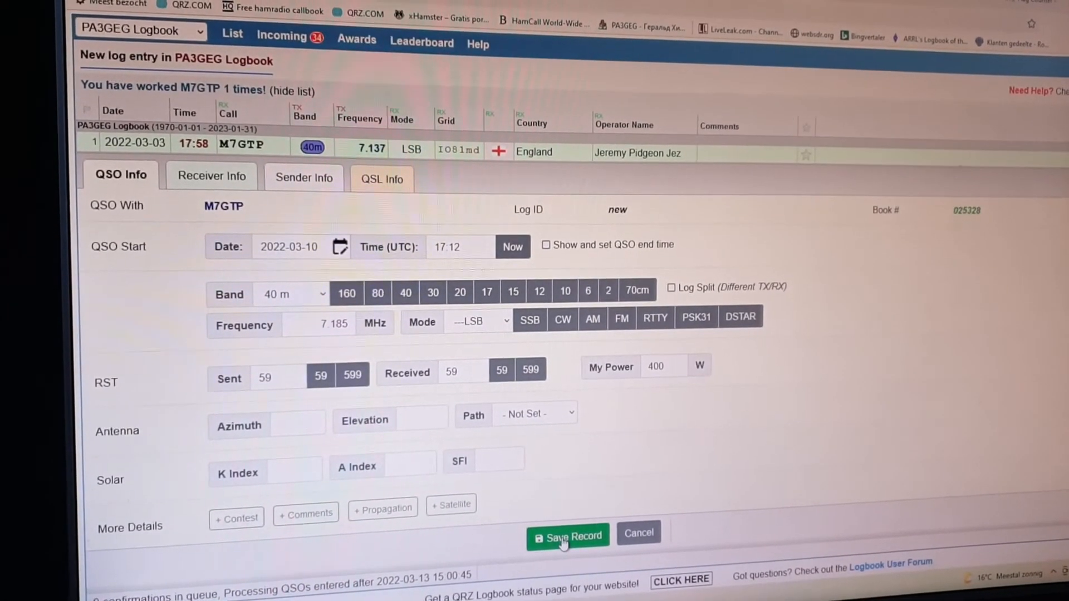
pyautogui.click(568, 534)
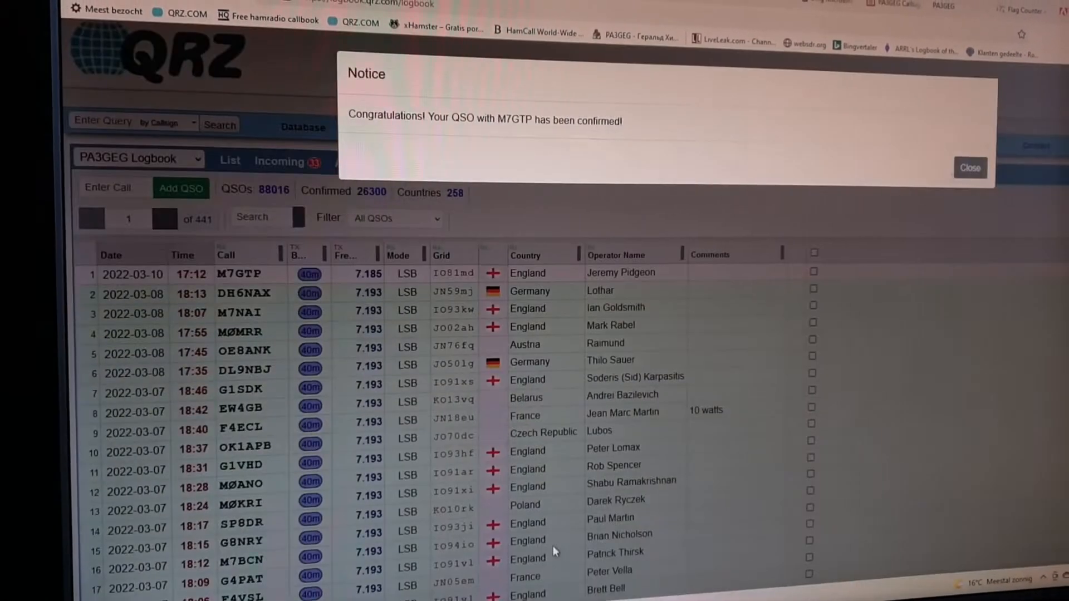